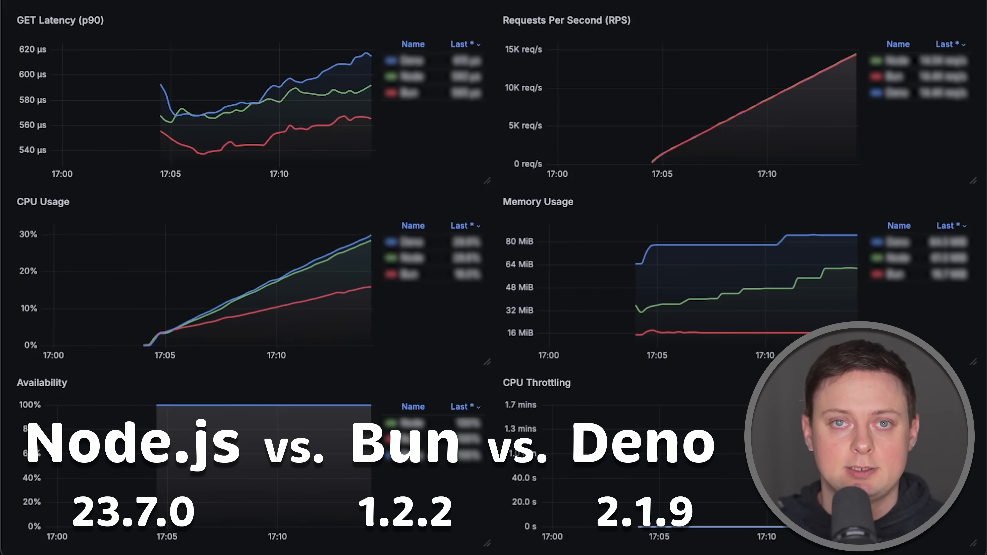
- Switch from the S3 docs tab to the Bun home page and show its benchmark comparison
click(385, 12)
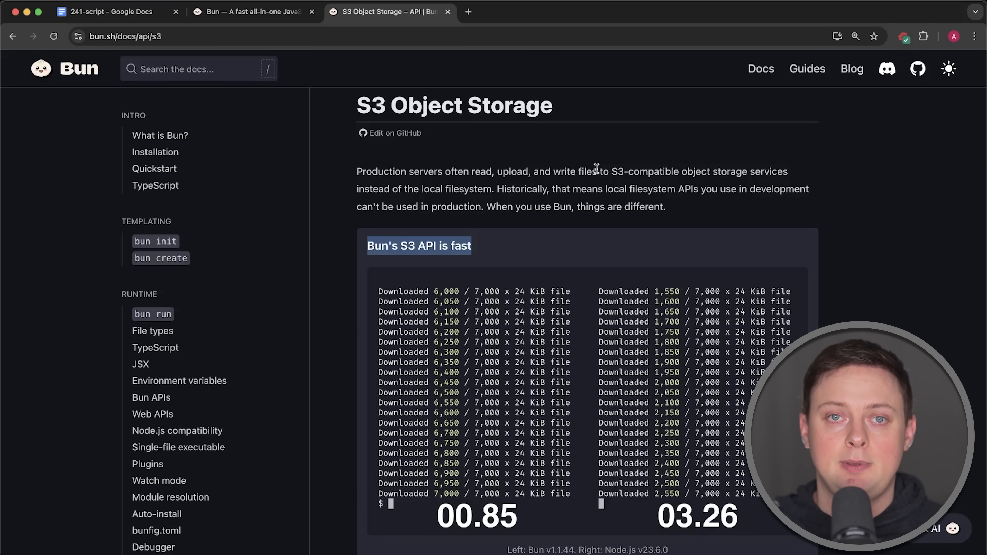
click(243, 12)
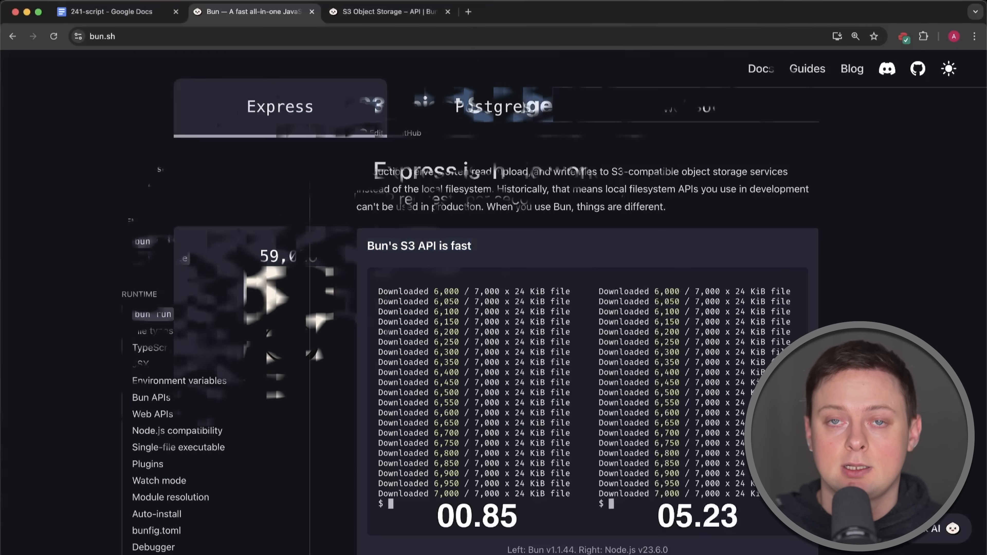
click(475, 120)
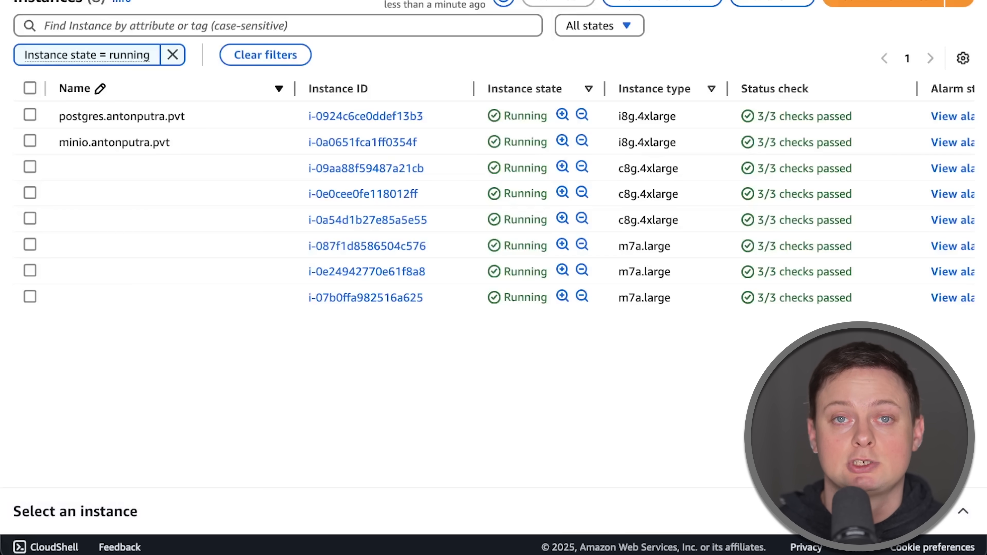
- Select the last running m7a.large instance to show its Details pane
click(28, 298)
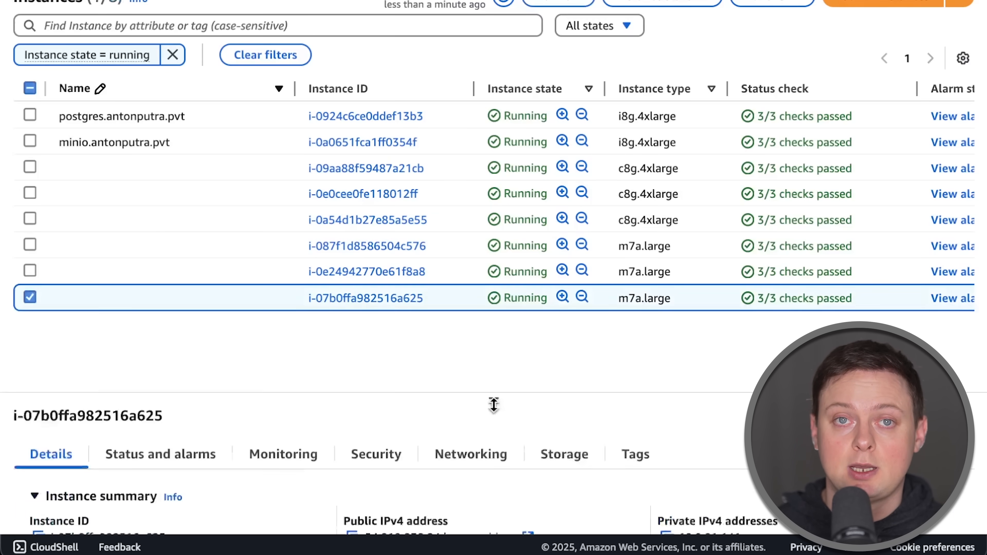
click(352, 498)
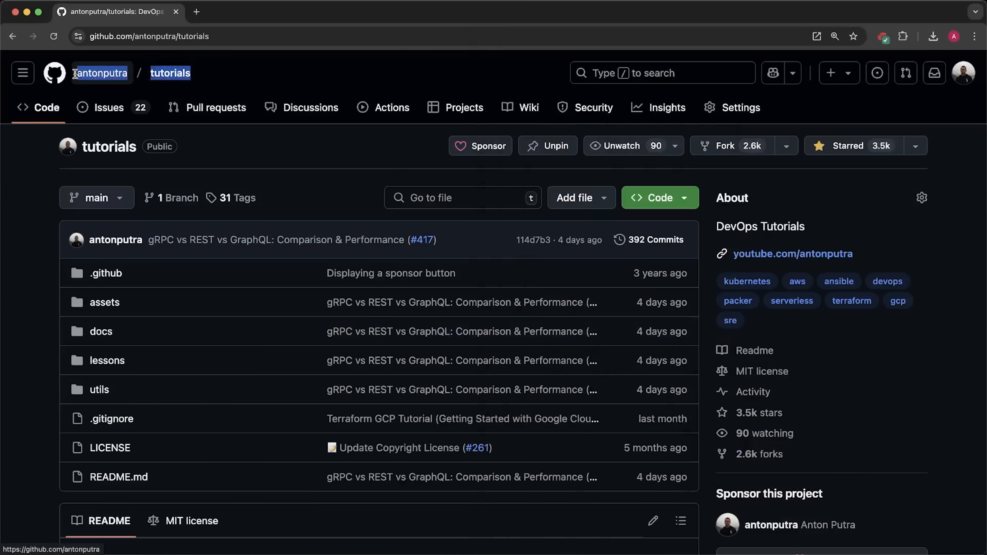
- Scroll through the tutorials repository's folders and files
scroll(down, 3)
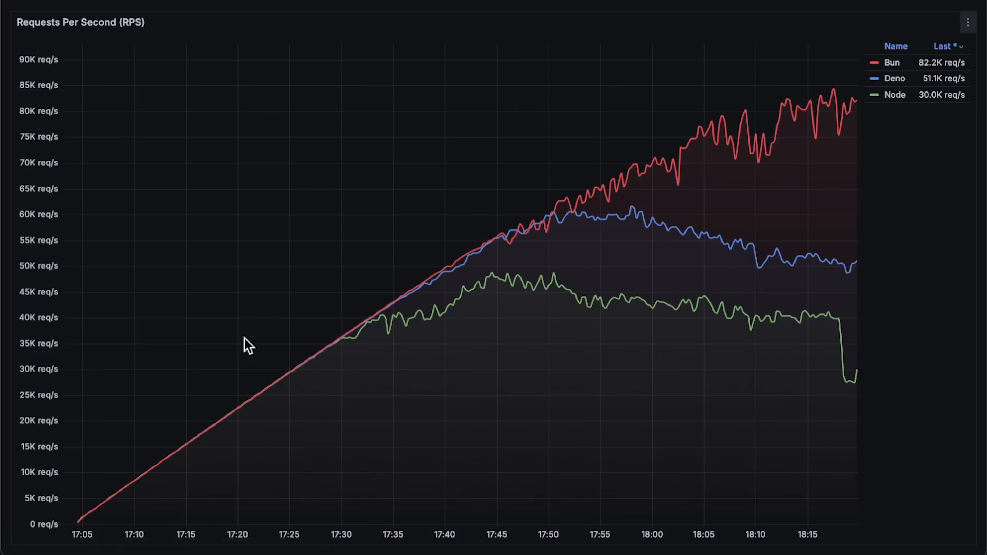
mouse_move(500, 289)
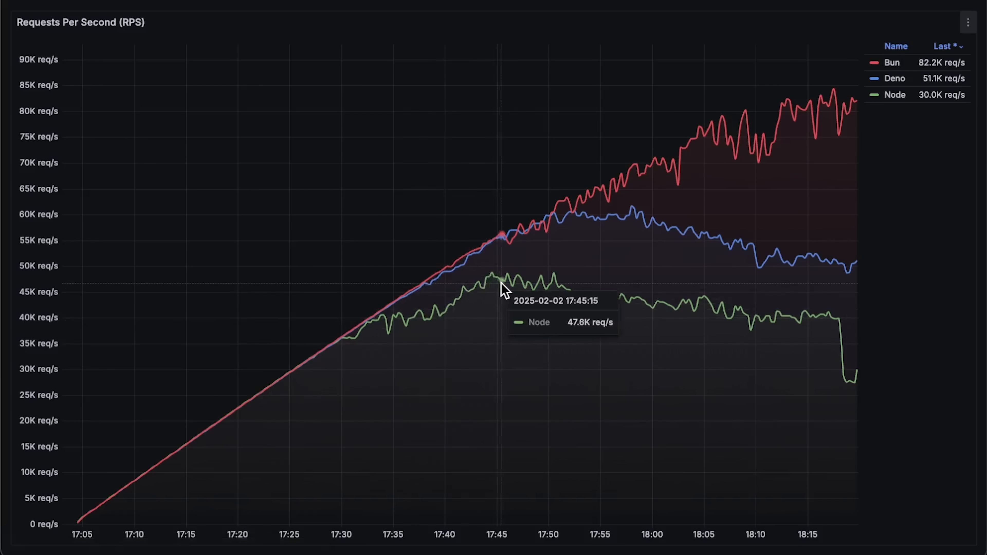
mouse_move(638, 236)
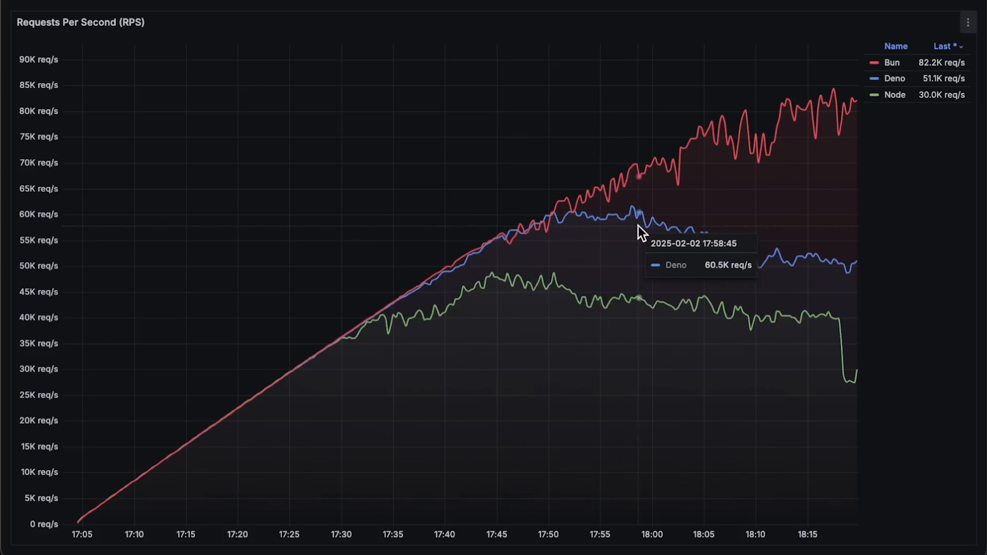
mouse_move(637, 226)
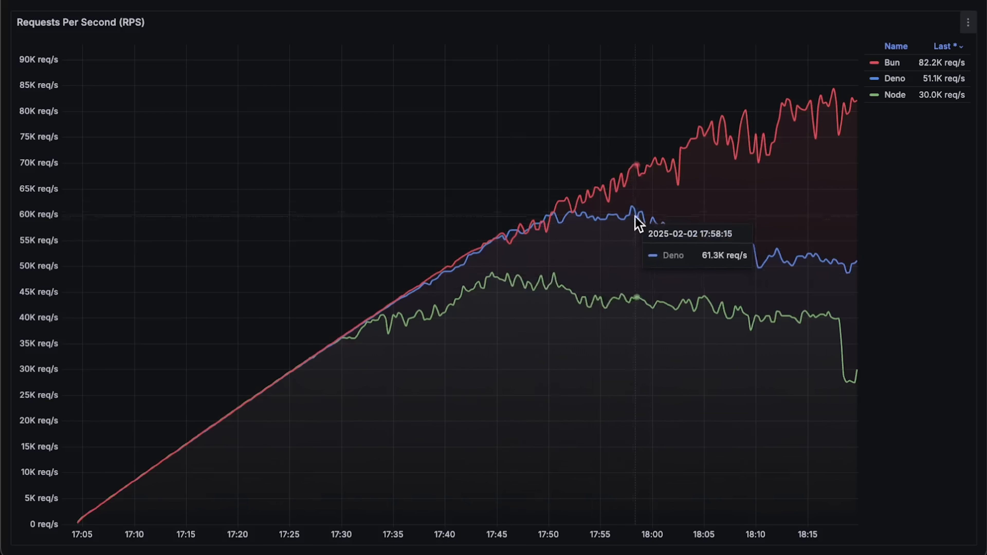
mouse_move(835, 113)
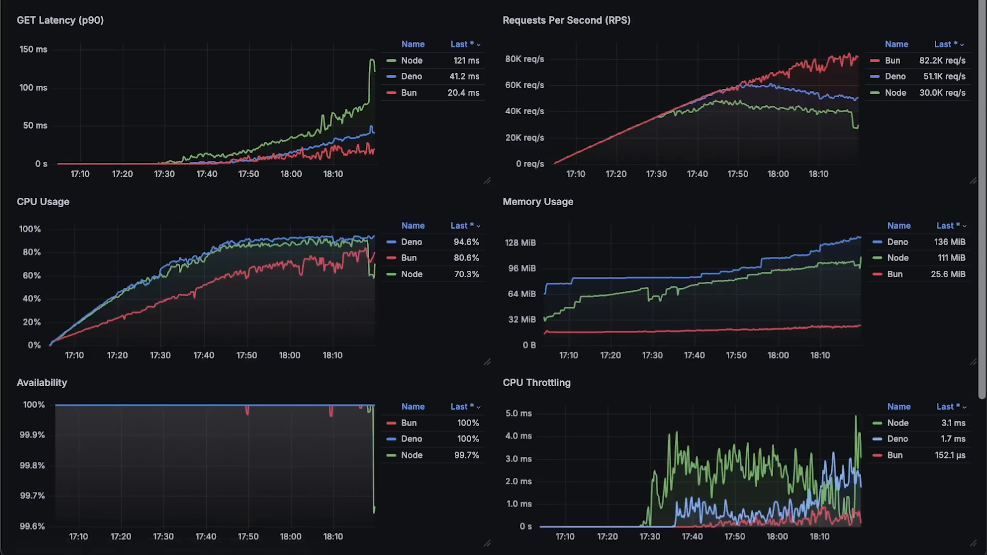
- View the GET Latency panel enlarged, return to the dashboard, then enlarge CPU Usage
click(60, 22)
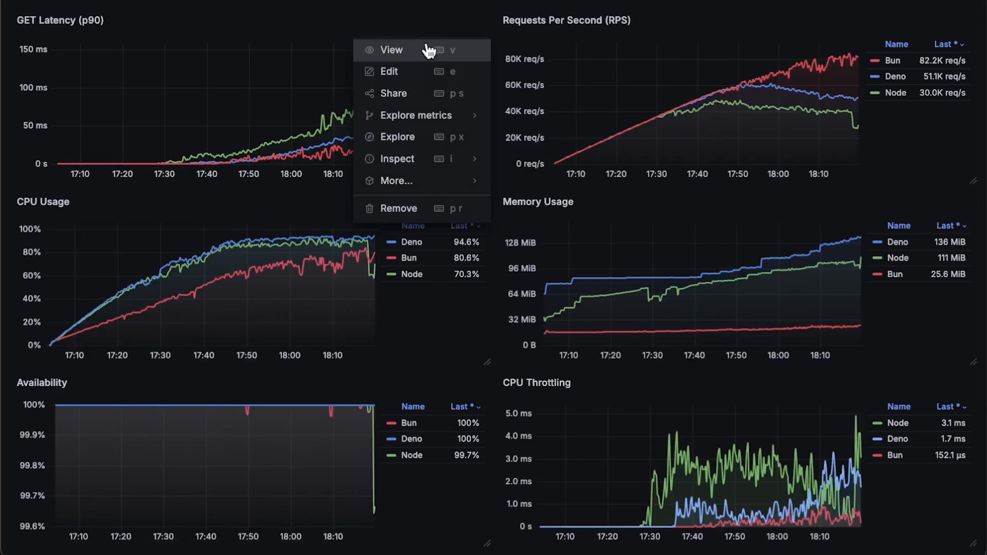
click(391, 50)
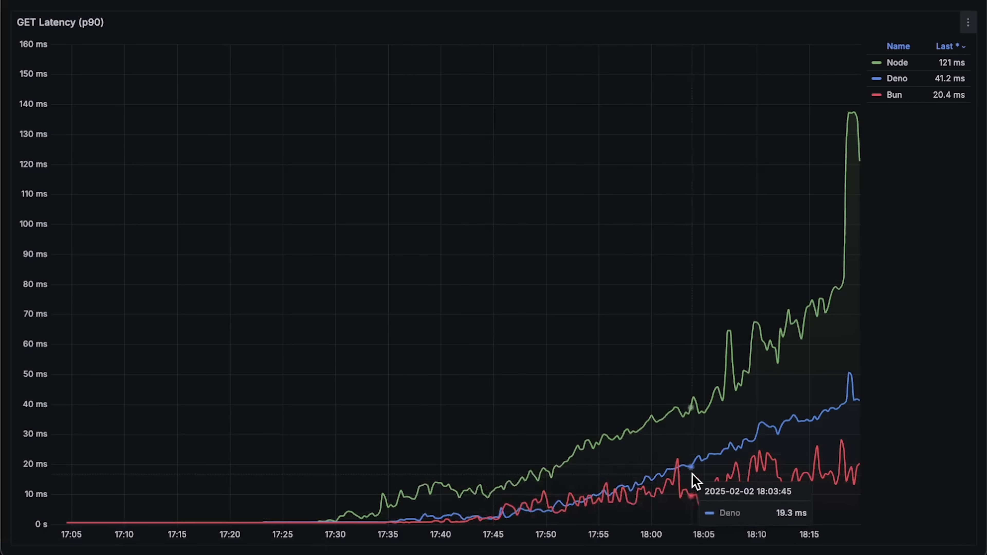
mouse_move(443, 4)
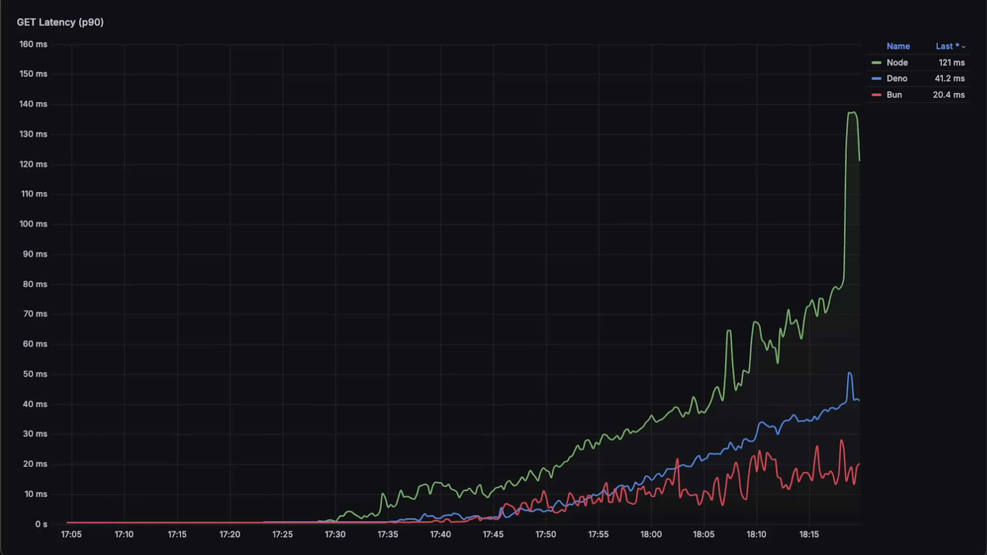
click(482, 202)
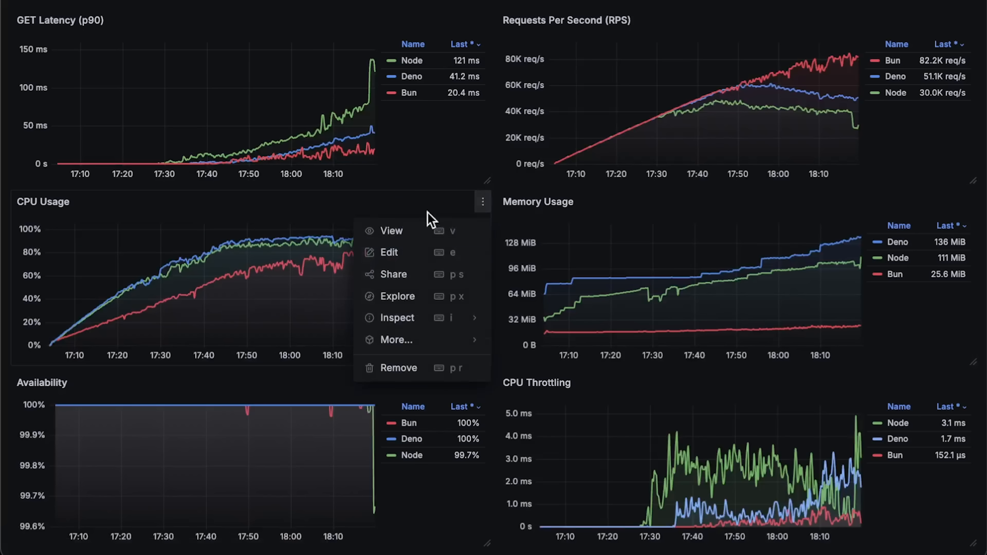
click(392, 231)
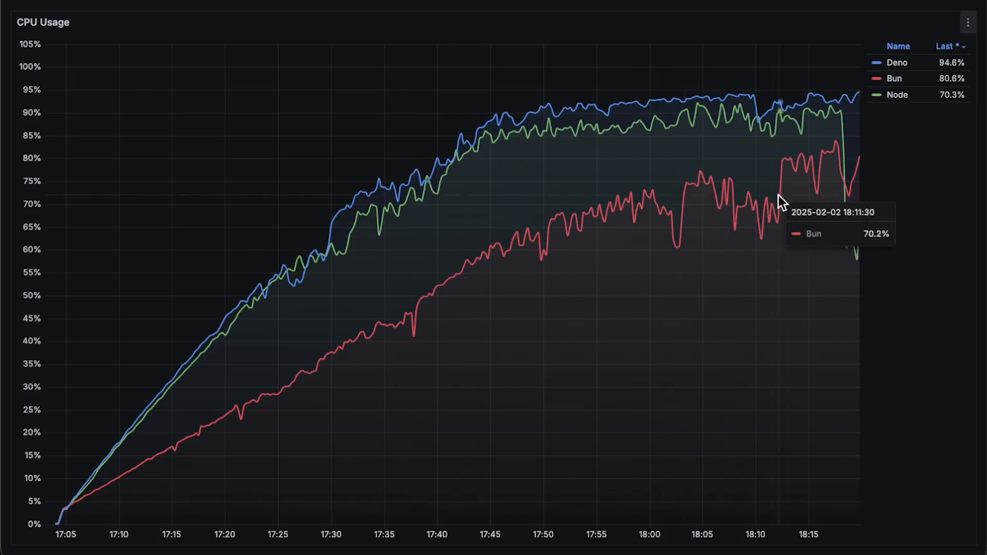
mouse_move(377, 54)
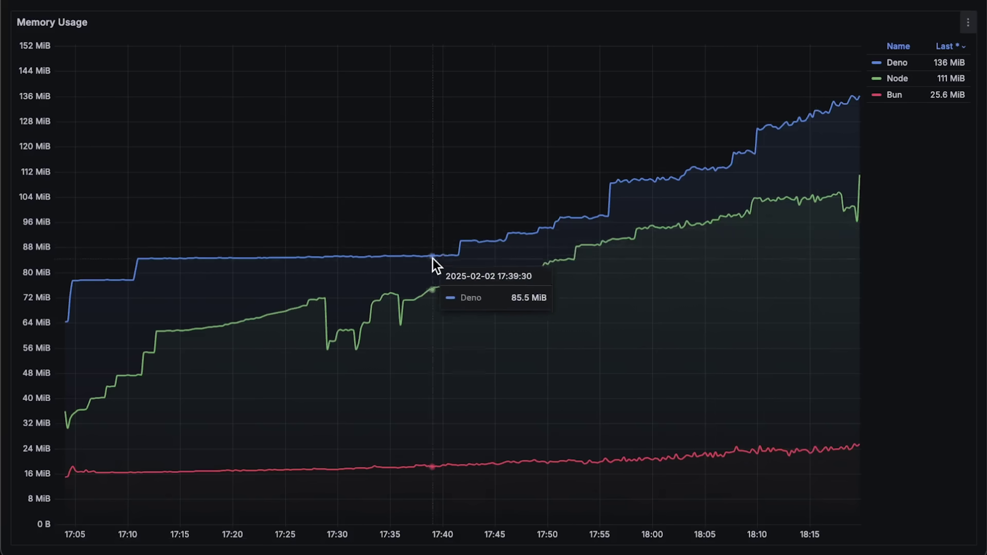
mouse_move(785, 492)
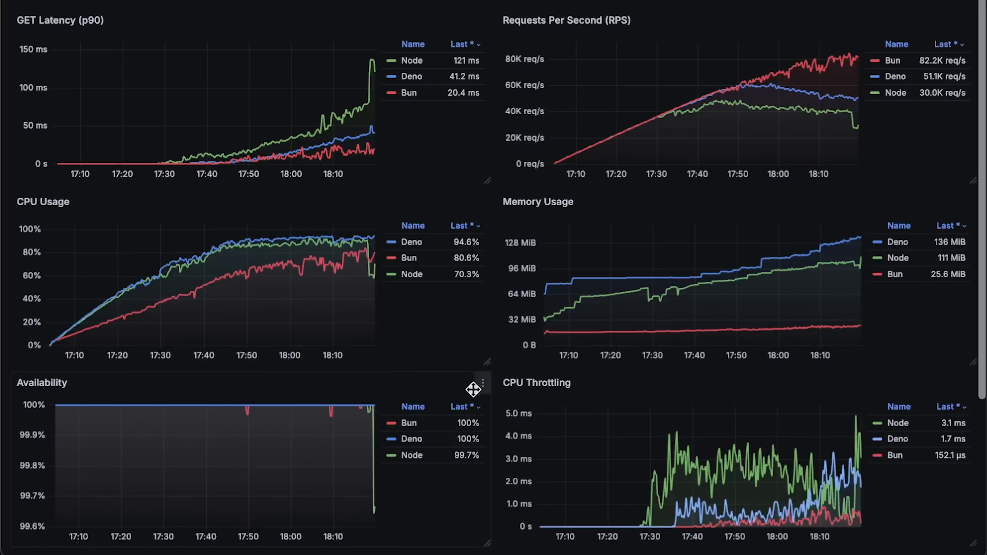
- Bring up the CPU Throttling panel's menu actions and choose one
click(42, 383)
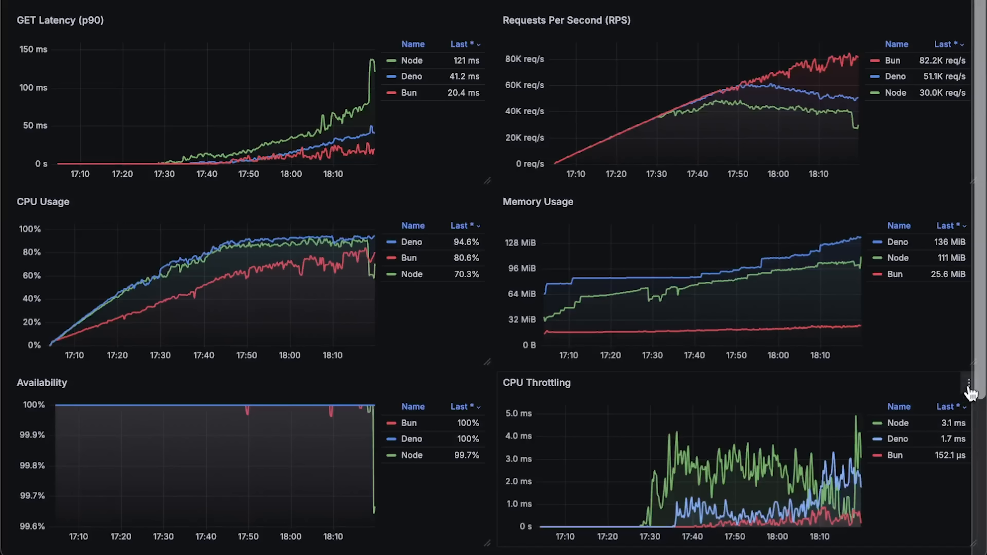
click(968, 388)
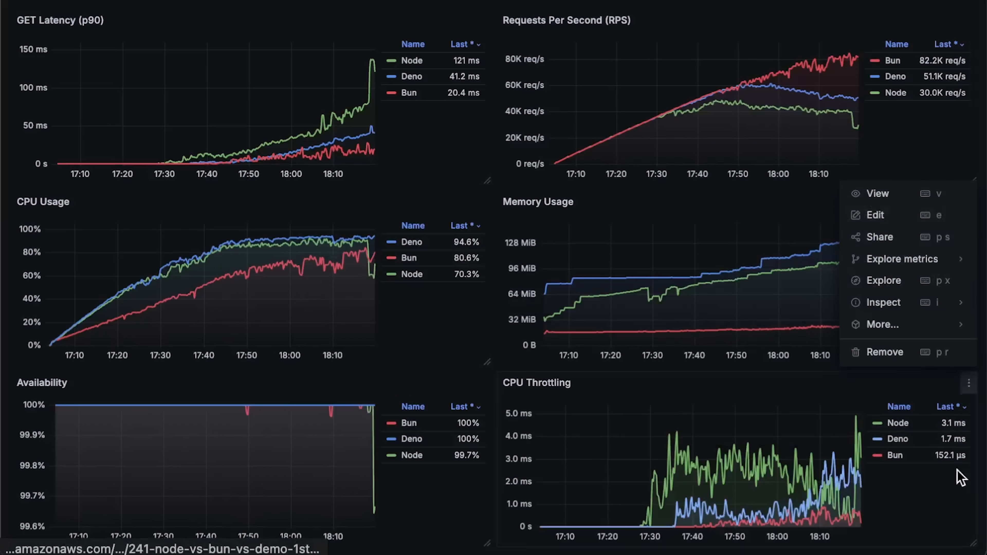
click(878, 193)
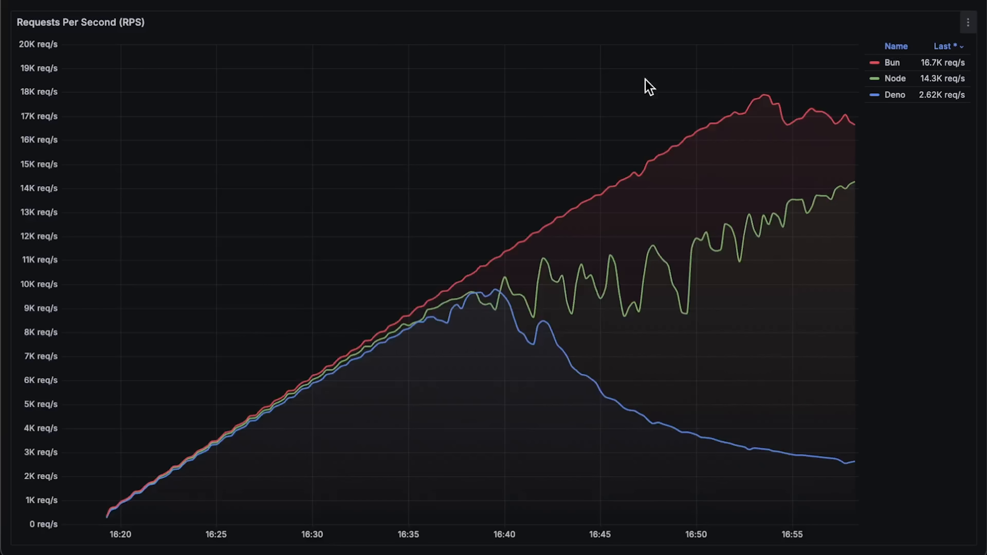
mouse_move(765, 261)
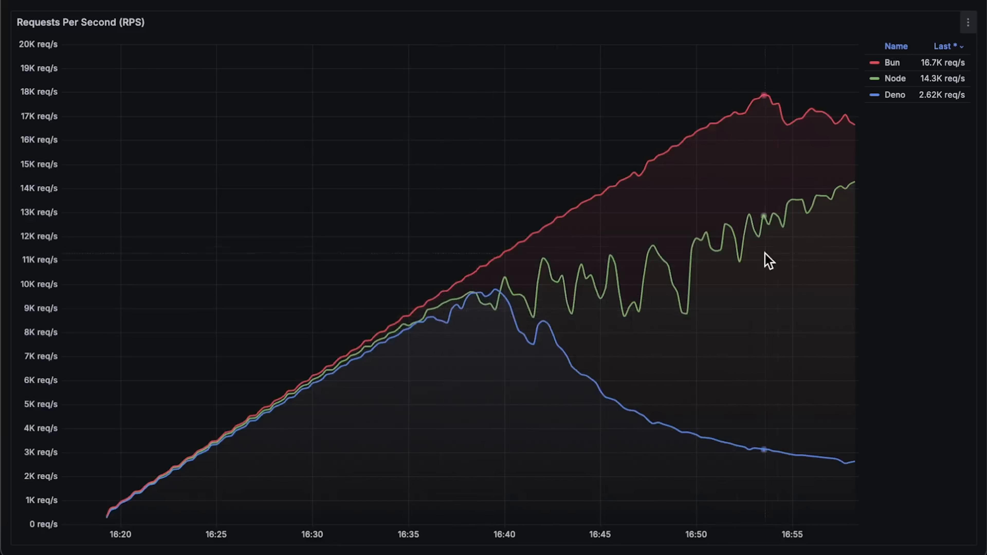
mouse_move(769, 112)
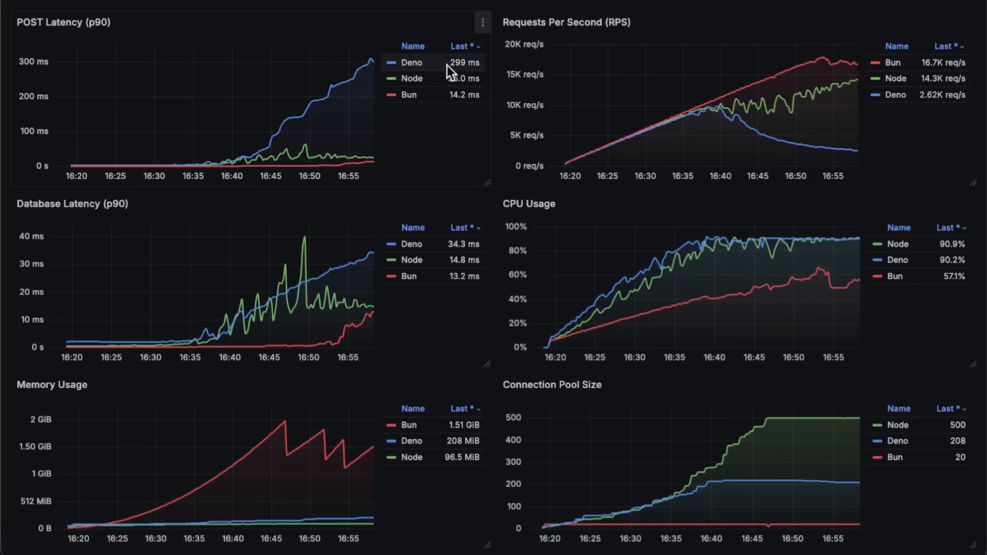
- View the POST Latency graph full-size from its panel menu
click(482, 22)
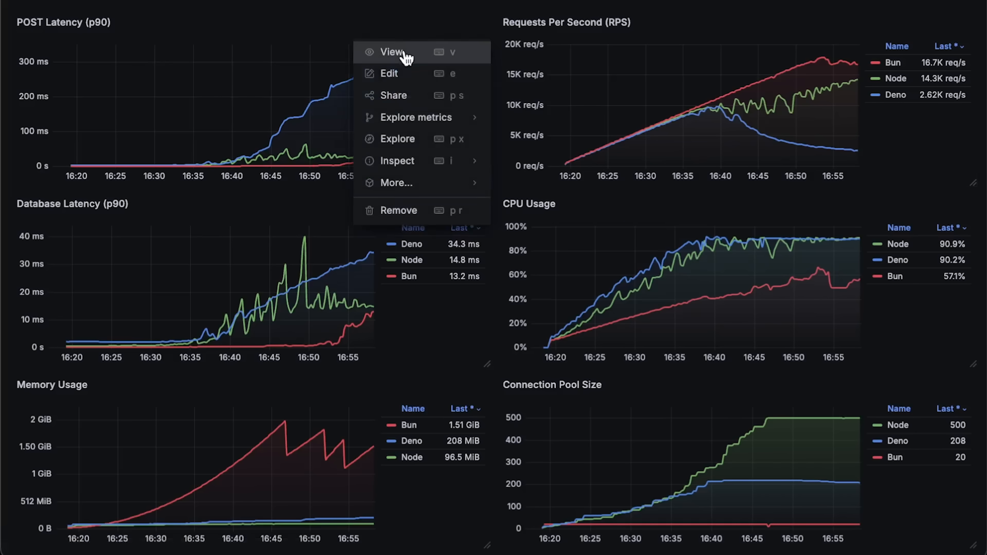
click(393, 52)
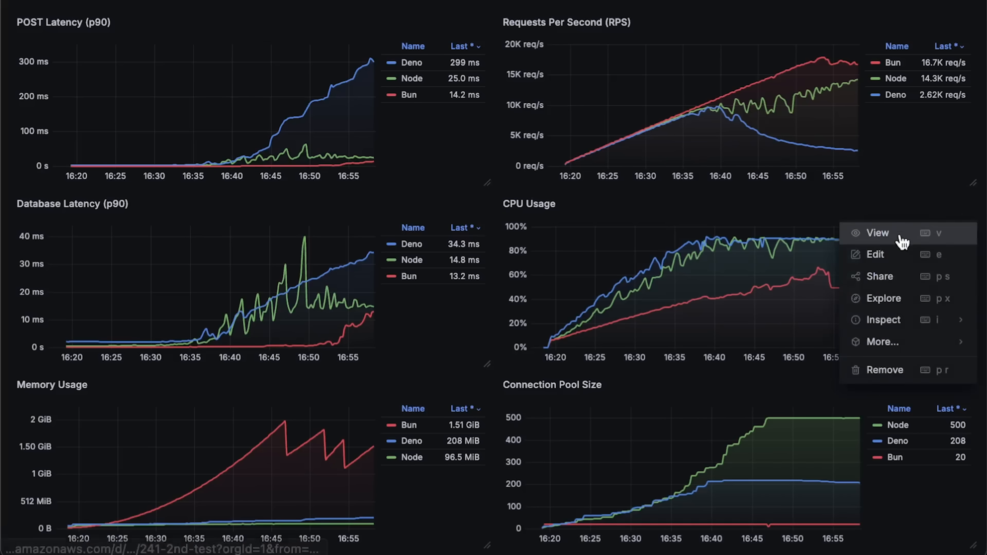
- View the POST test's CPU Usage graph full-size
click(877, 234)
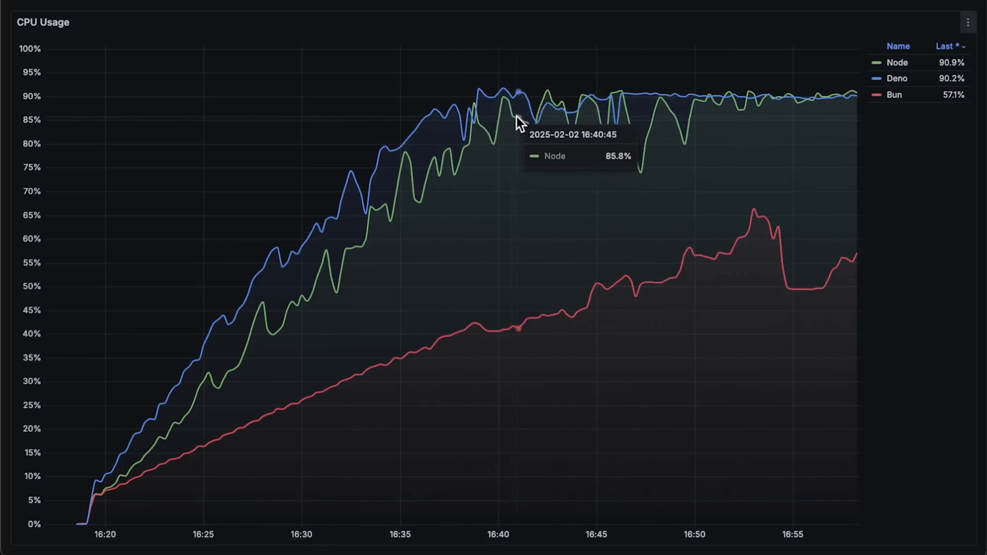
mouse_move(822, 294)
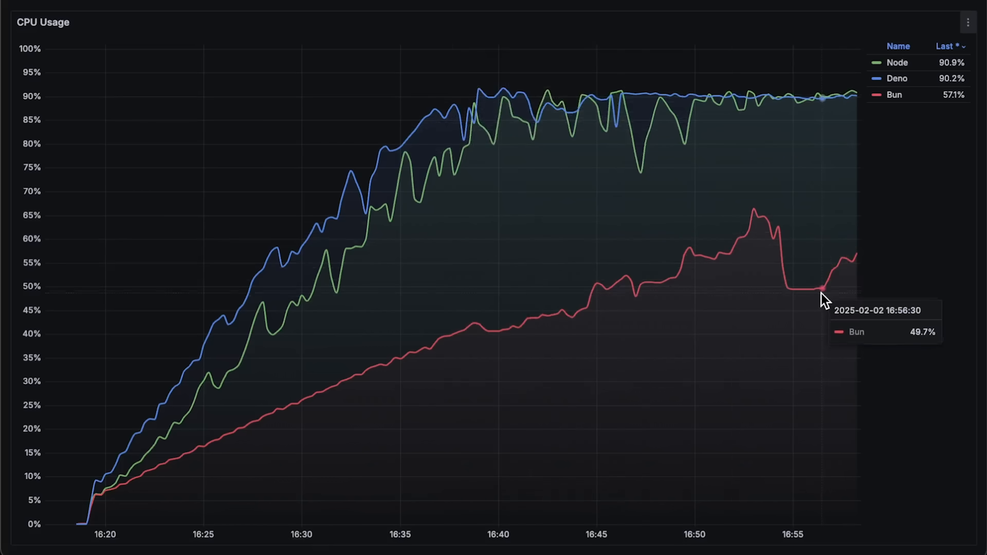
mouse_move(637, 188)
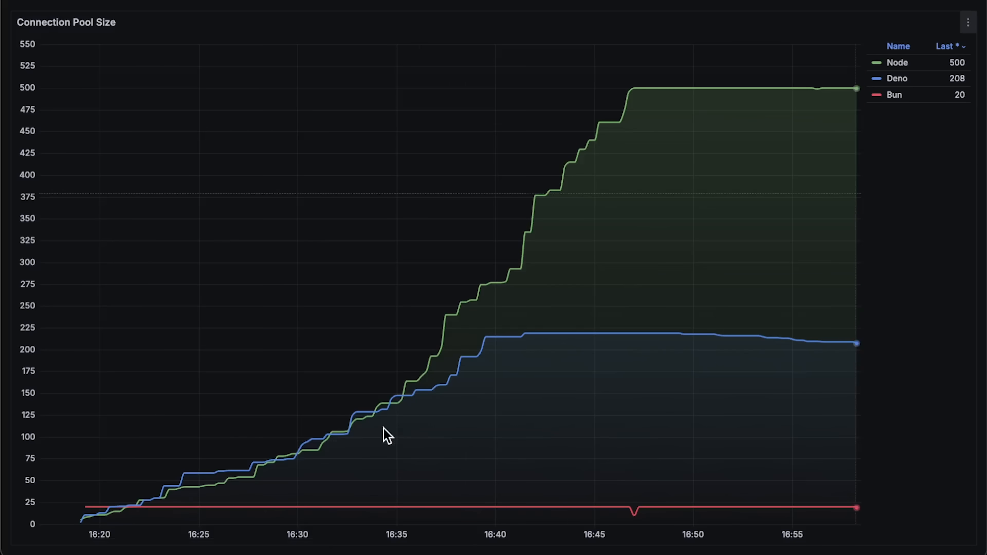
mouse_move(696, 337)
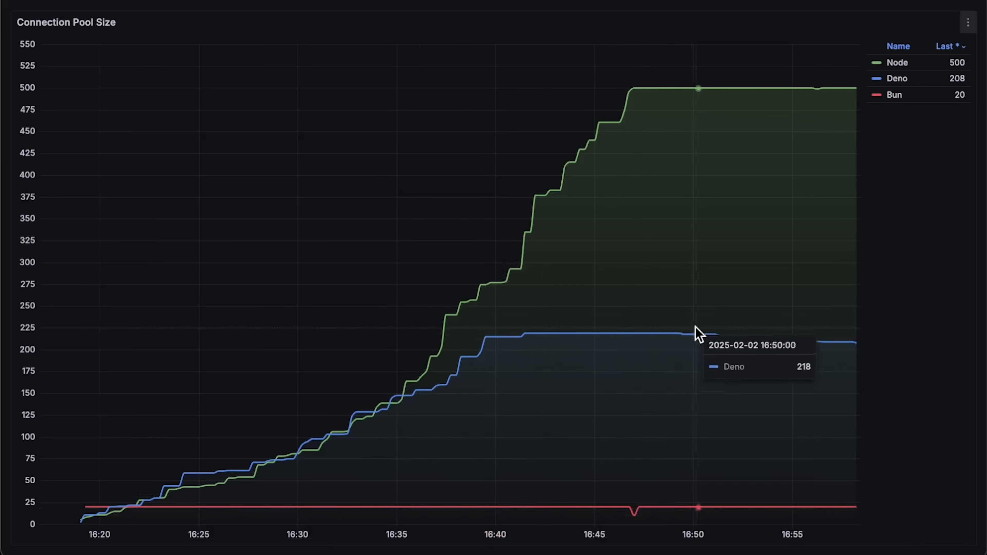